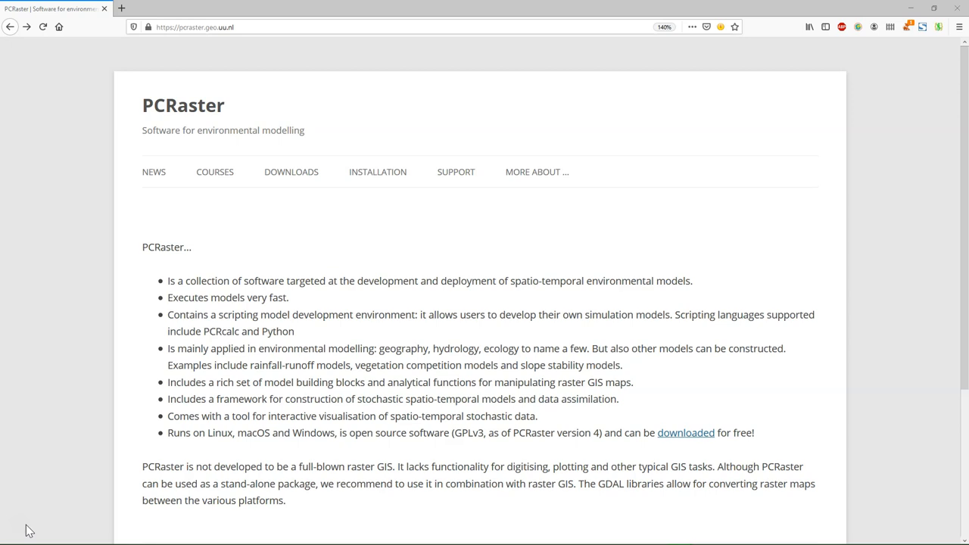
{"action": "mouse_move", "coordinate": [397, 312]}
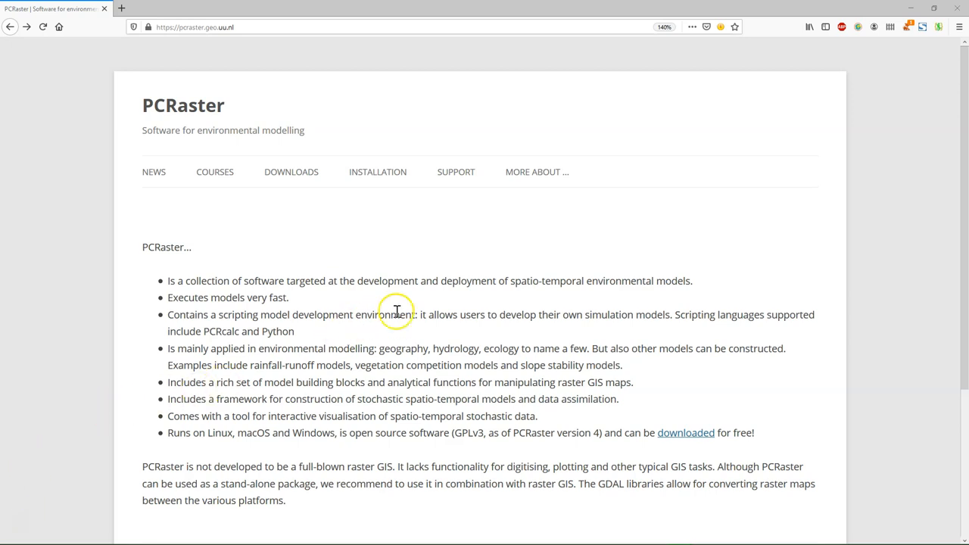
Step: Navigate from the Downloads menu to the PCRaster Documentation overview page
{"action": "left_click", "coordinate": [291, 172]}
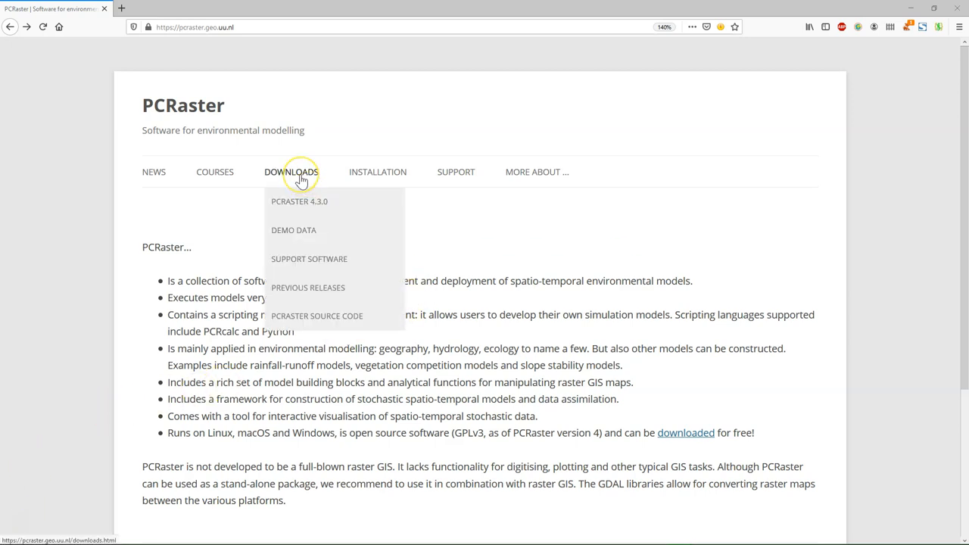
{"action": "mouse_move", "coordinate": [346, 179]}
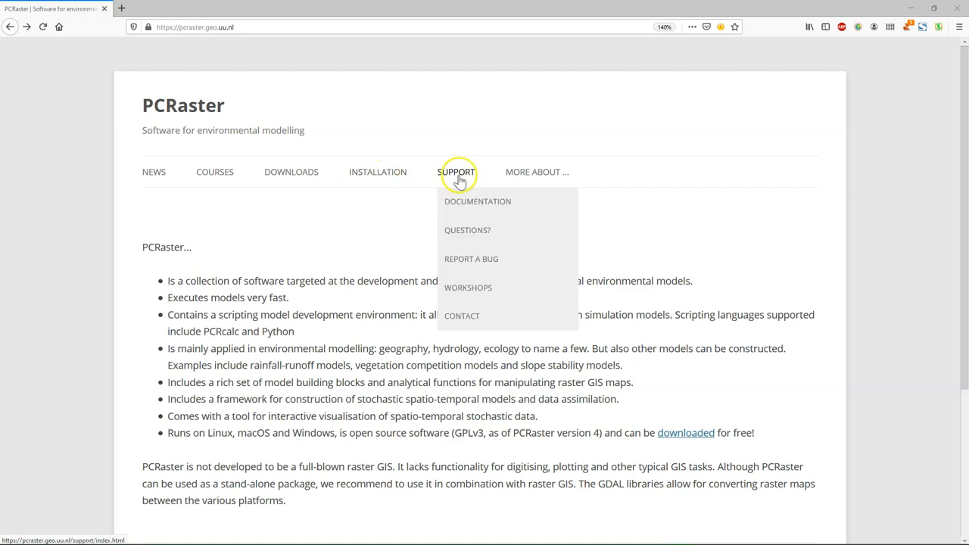
{"action": "mouse_move", "coordinate": [466, 204]}
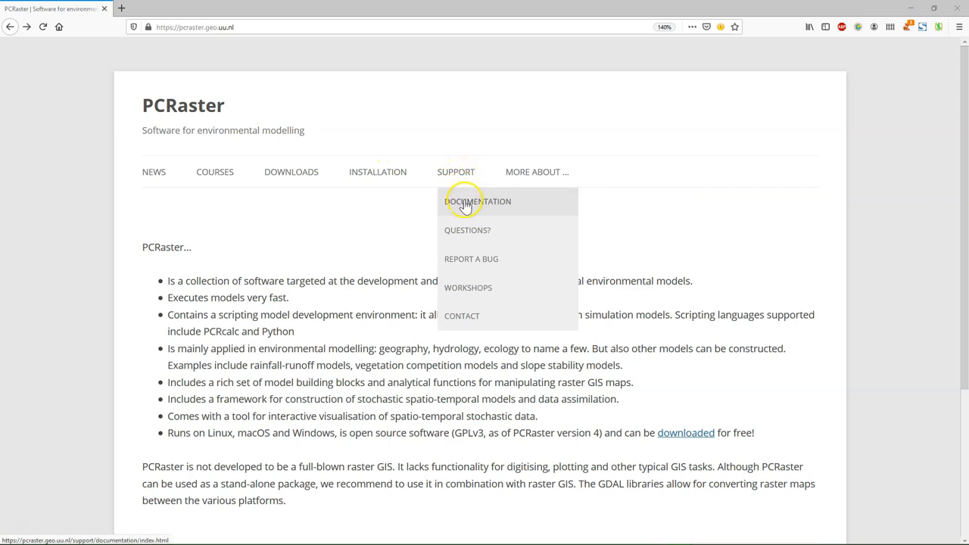
{"action": "left_click", "coordinate": [466, 202]}
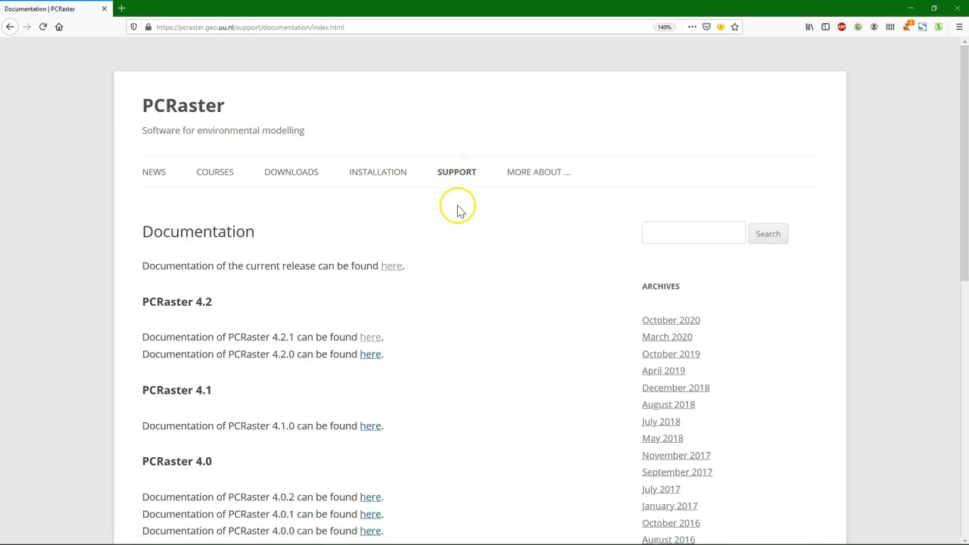
Step: Follow the 'here' link to the current release's 4.3.0 documentation
{"action": "left_click", "coordinate": [390, 265]}
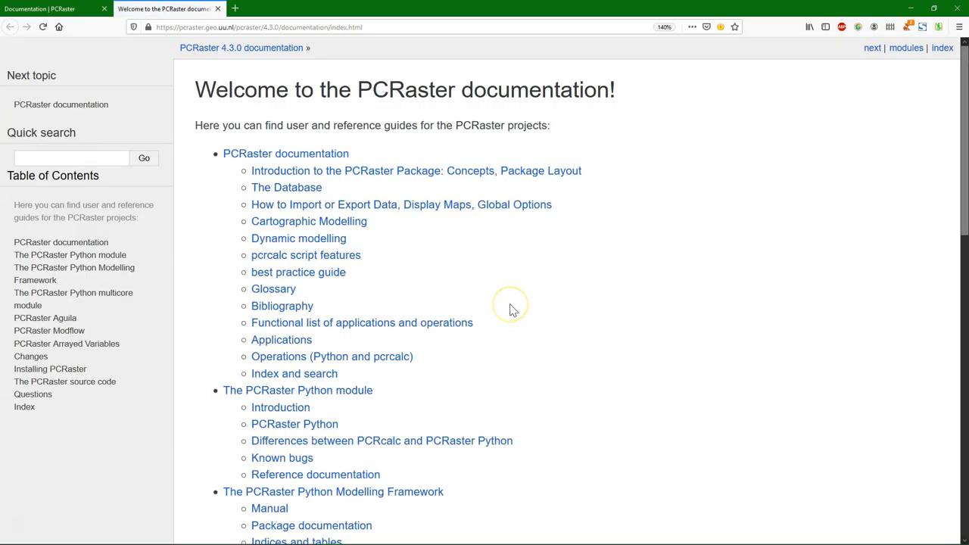
{"action": "mouse_move", "coordinate": [530, 292]}
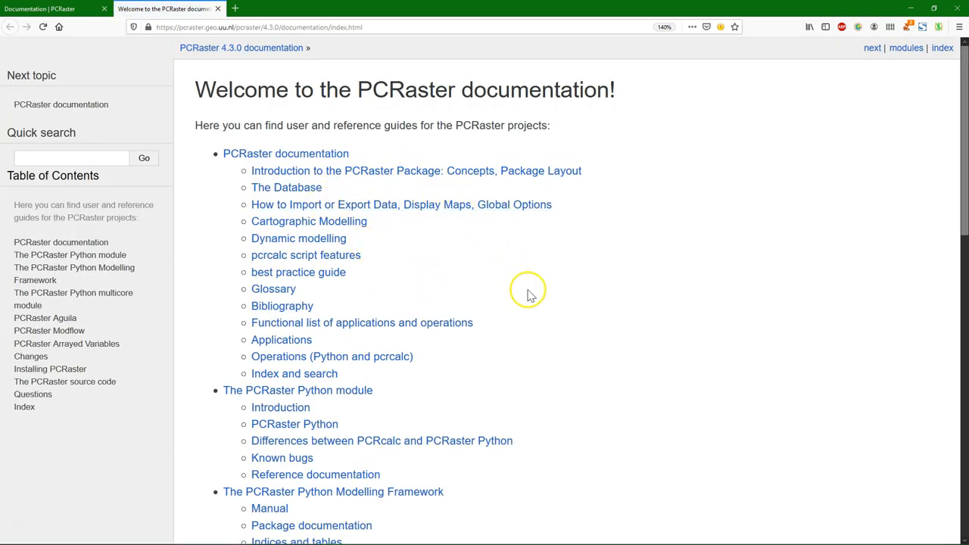
{"action": "mouse_move", "coordinate": [627, 303]}
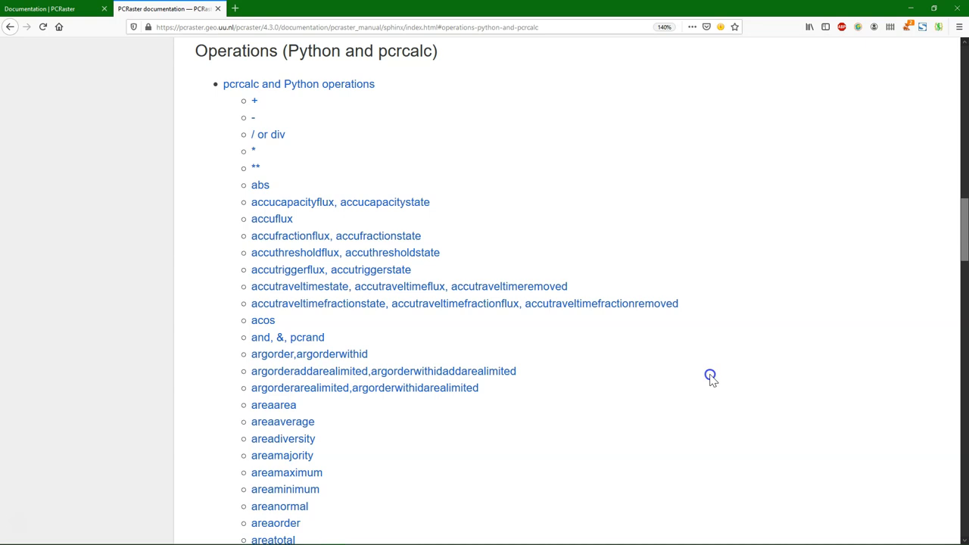
Step: Scroll the operations list to the map operations and select mapmaximum
{"action": "scroll", "scroll_direction": "down", "scroll_amount": 3}
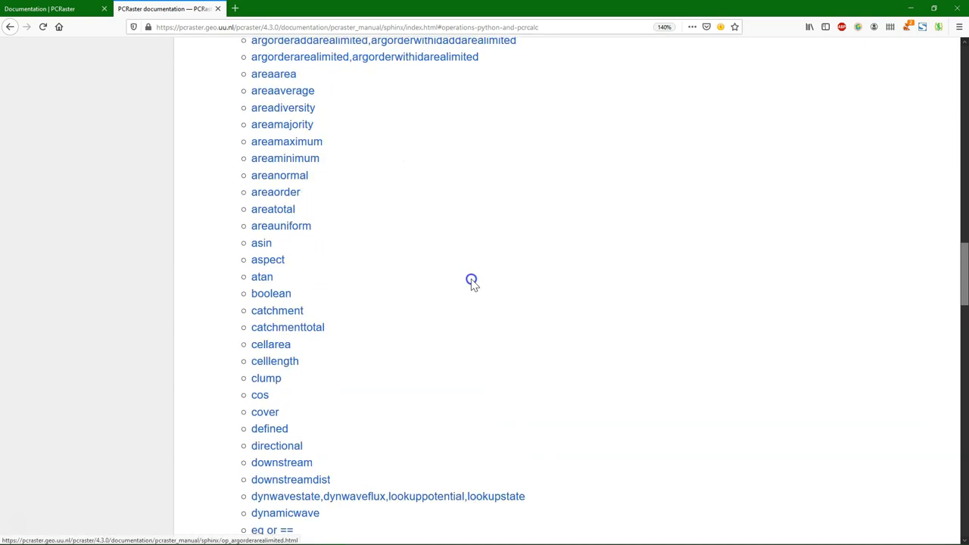
{"action": "scroll", "scroll_direction": "down", "scroll_amount": 3}
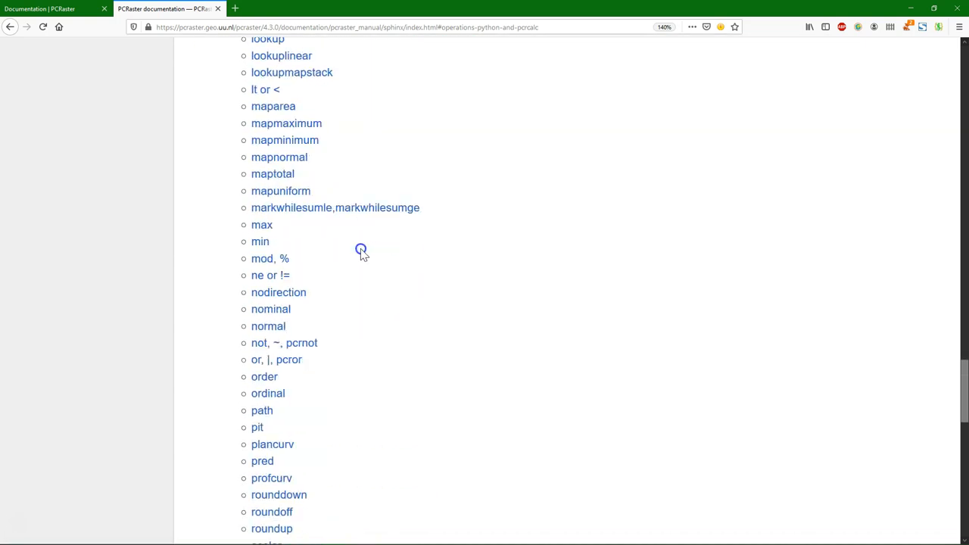
{"action": "scroll", "scroll_direction": "down", "scroll_amount": 3}
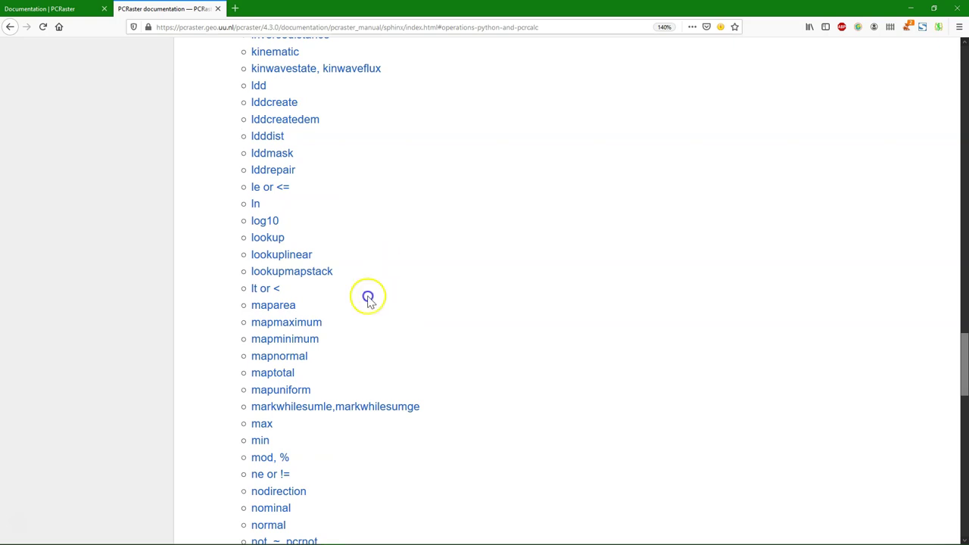
{"action": "mouse_move", "coordinate": [254, 324]}
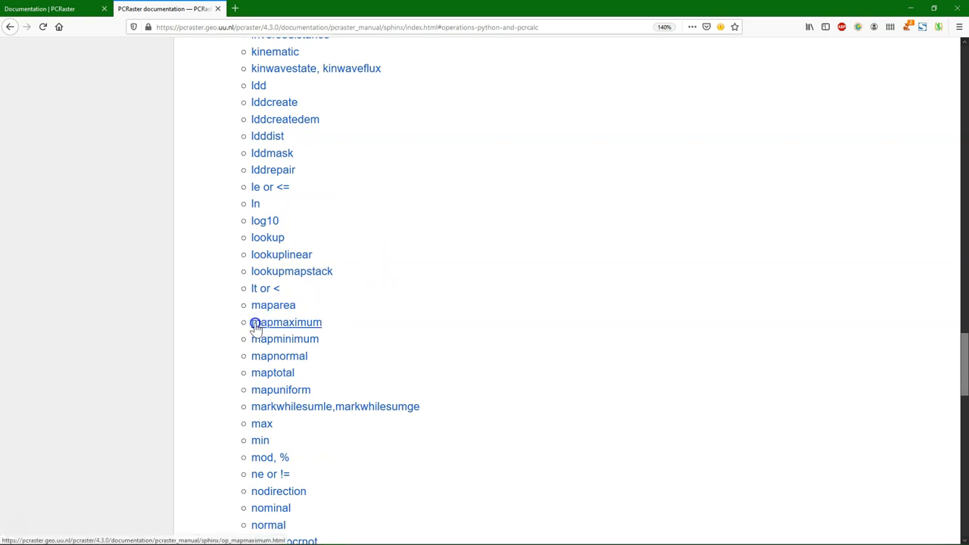
{"action": "left_click", "coordinate": [286, 323]}
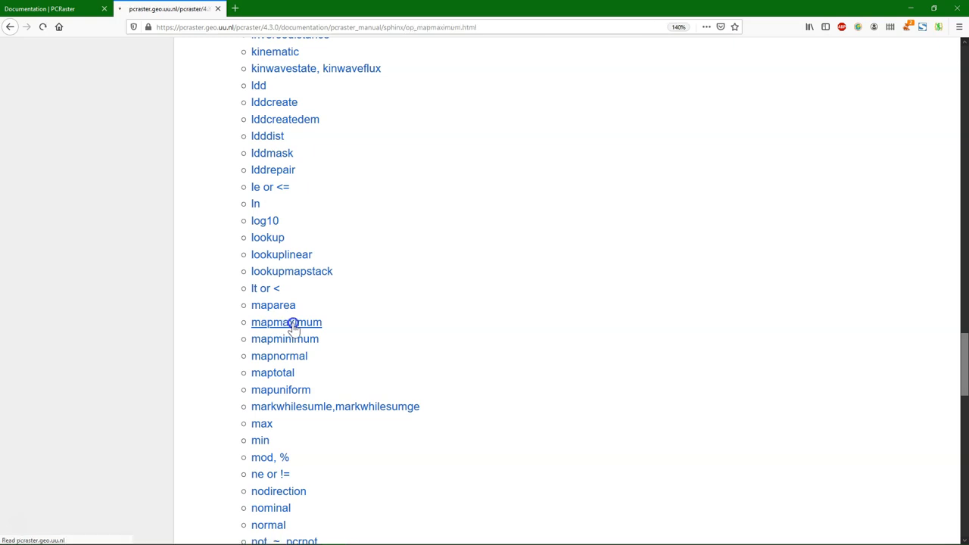
{"action": "left_click", "coordinate": [285, 323]}
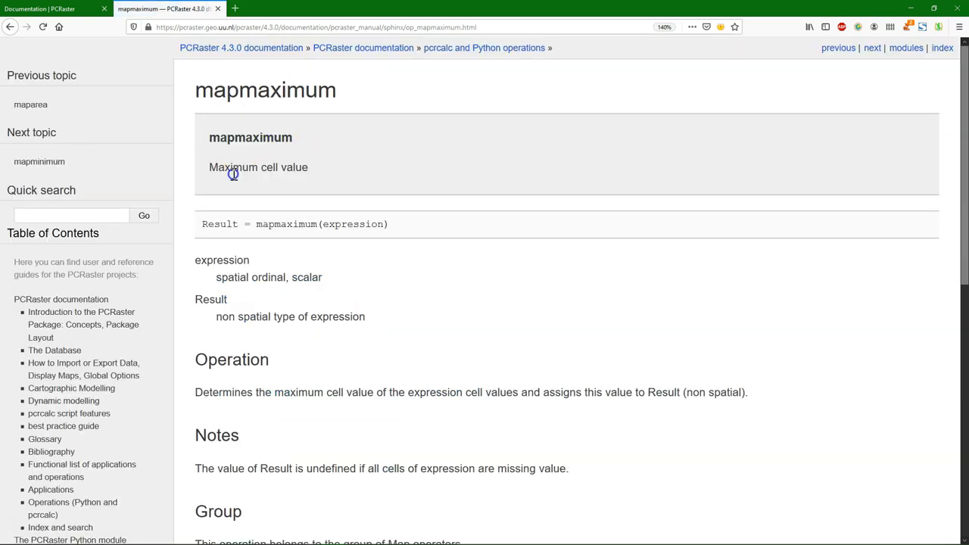
{"action": "mouse_move", "coordinate": [380, 274]}
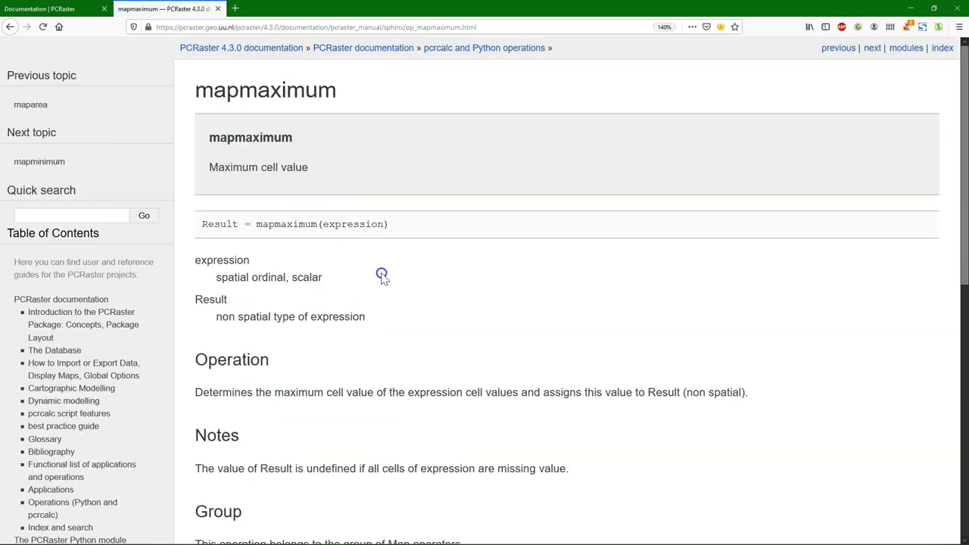
{"action": "mouse_move", "coordinate": [252, 230]}
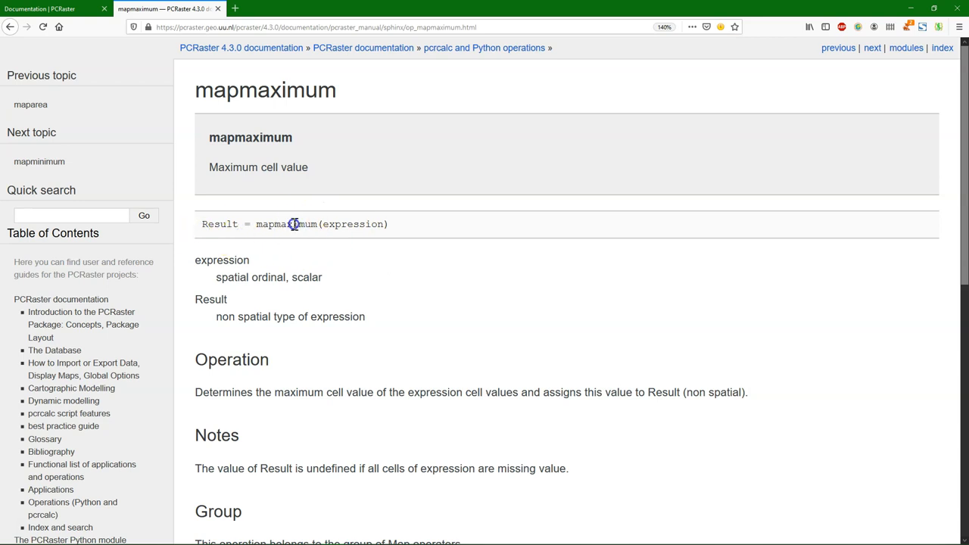
{"action": "mouse_move", "coordinate": [353, 229]}
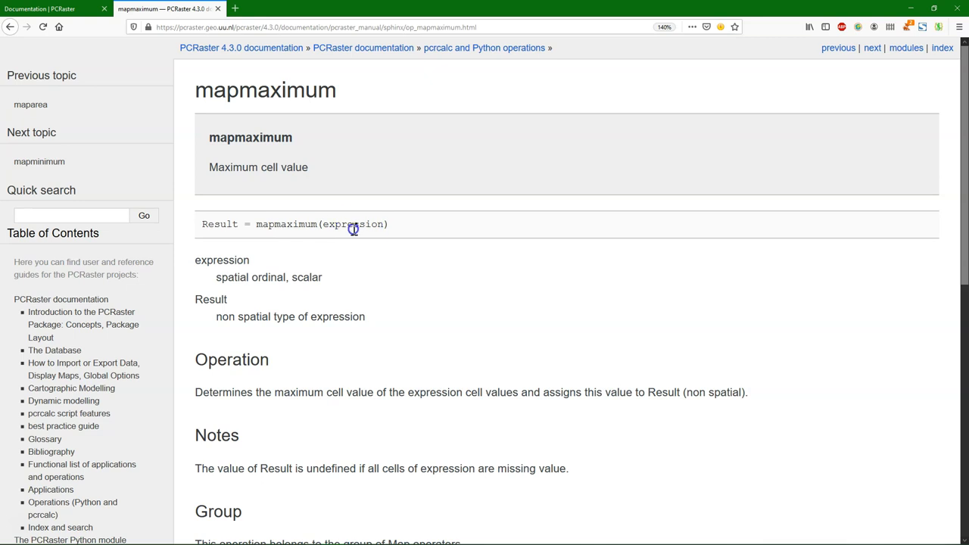
{"action": "mouse_move", "coordinate": [302, 277]}
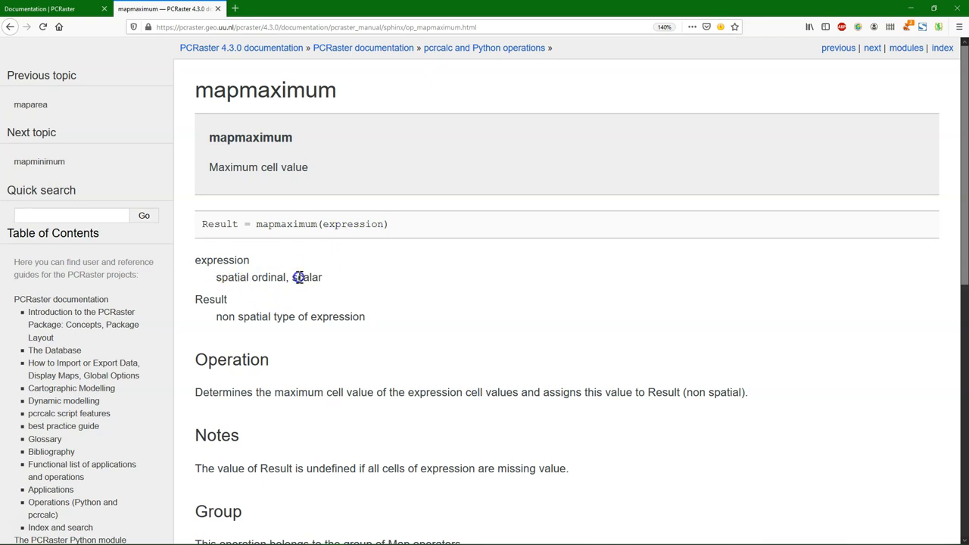
{"action": "mouse_move", "coordinate": [257, 279]}
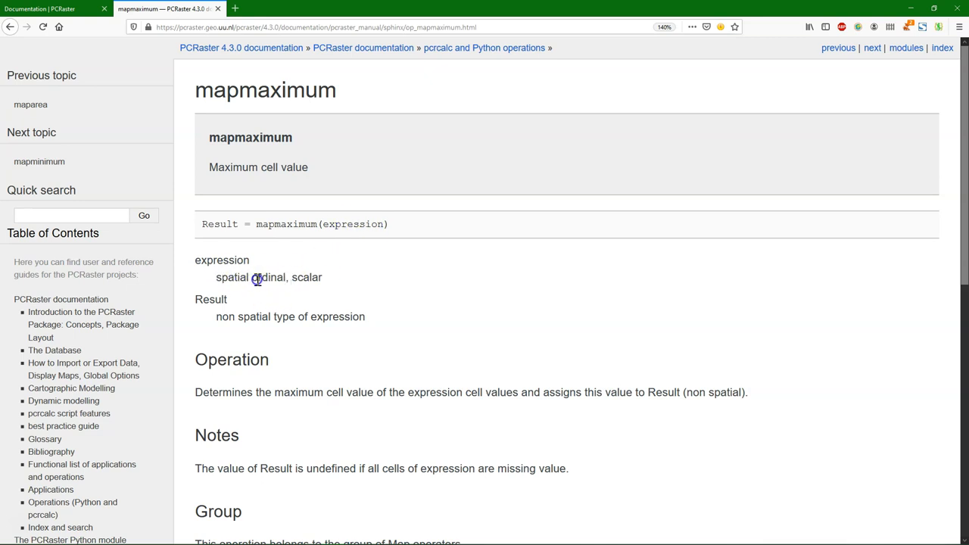
{"action": "mouse_move", "coordinate": [265, 279]}
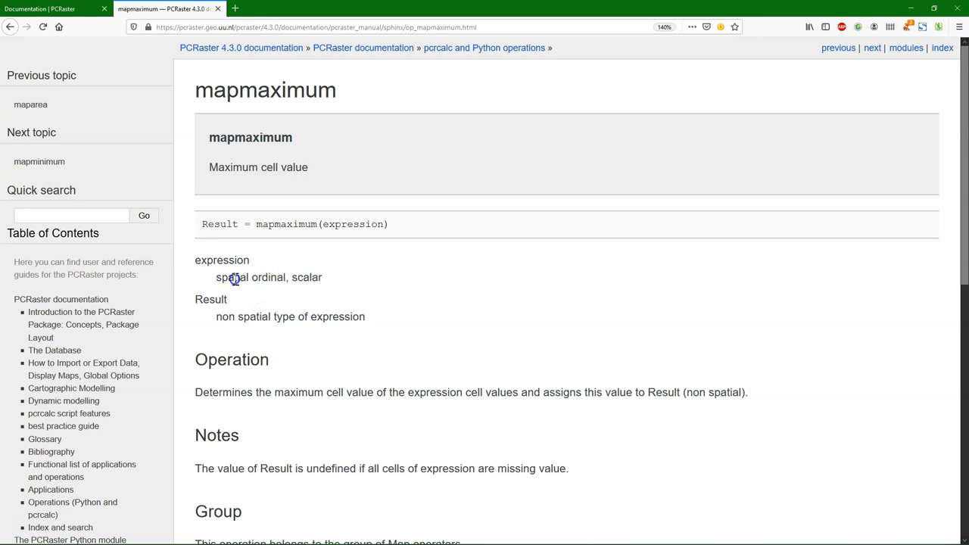
{"action": "mouse_move", "coordinate": [312, 277]}
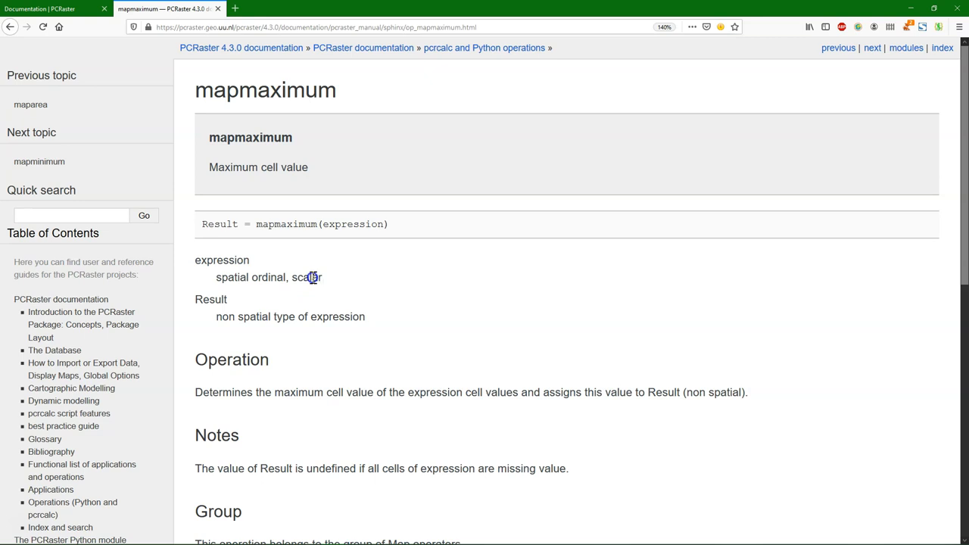
{"action": "mouse_move", "coordinate": [367, 316]}
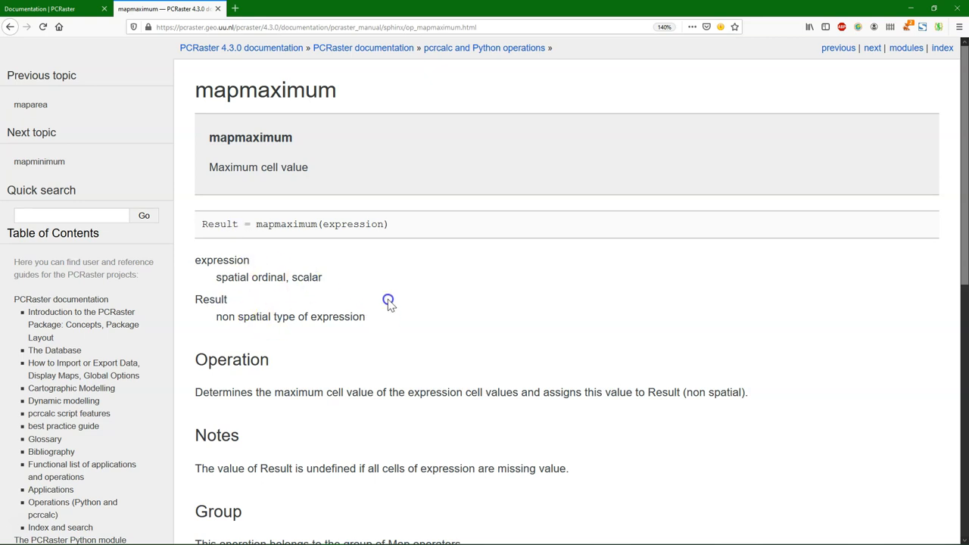
{"action": "scroll", "scroll_direction": "down", "scroll_amount": 3}
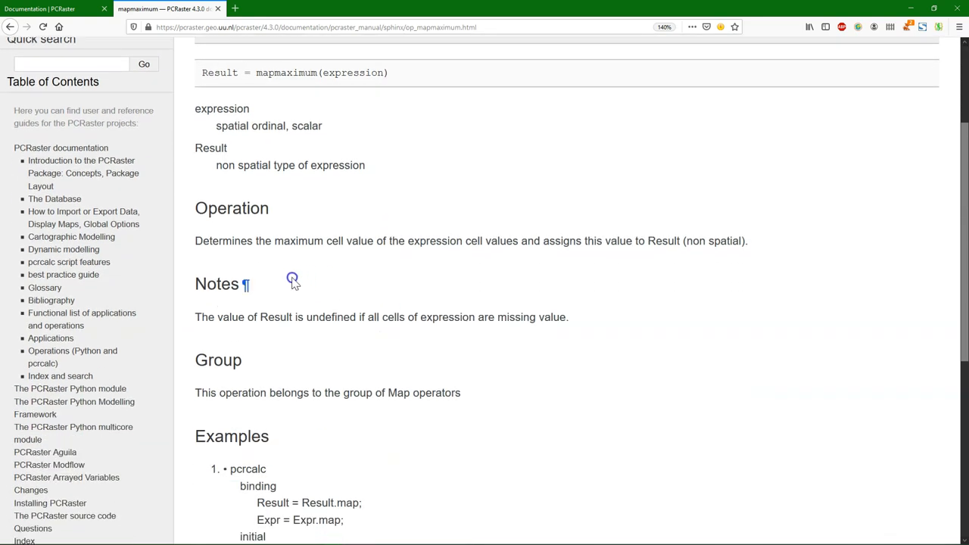
{"action": "mouse_move", "coordinate": [660, 261]}
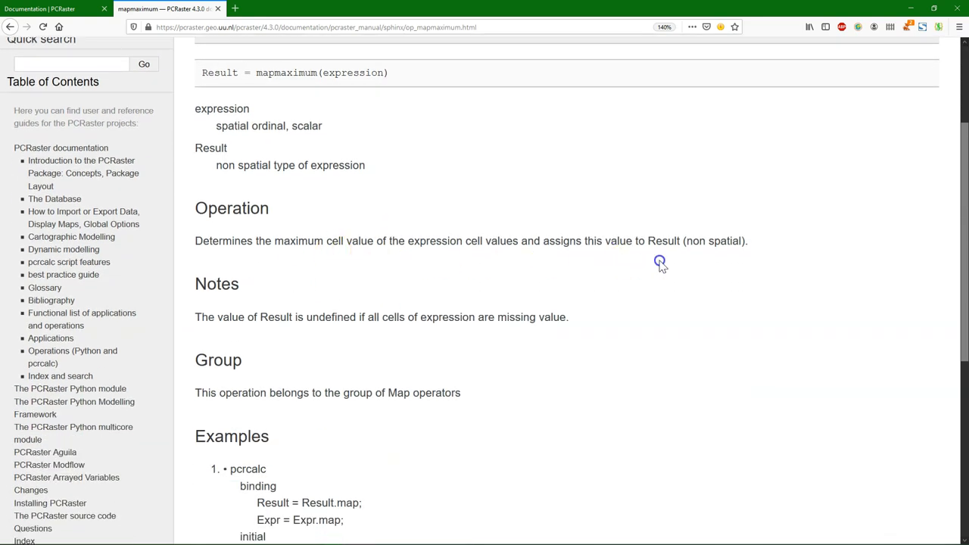
{"action": "scroll", "scroll_direction": "down", "scroll_amount": 3}
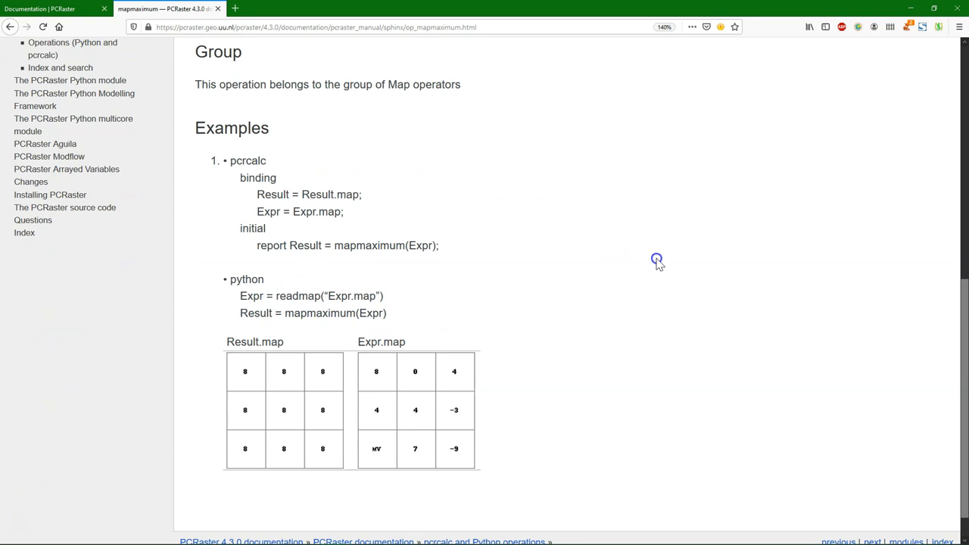
{"action": "scroll", "scroll_direction": "down", "scroll_amount": 3}
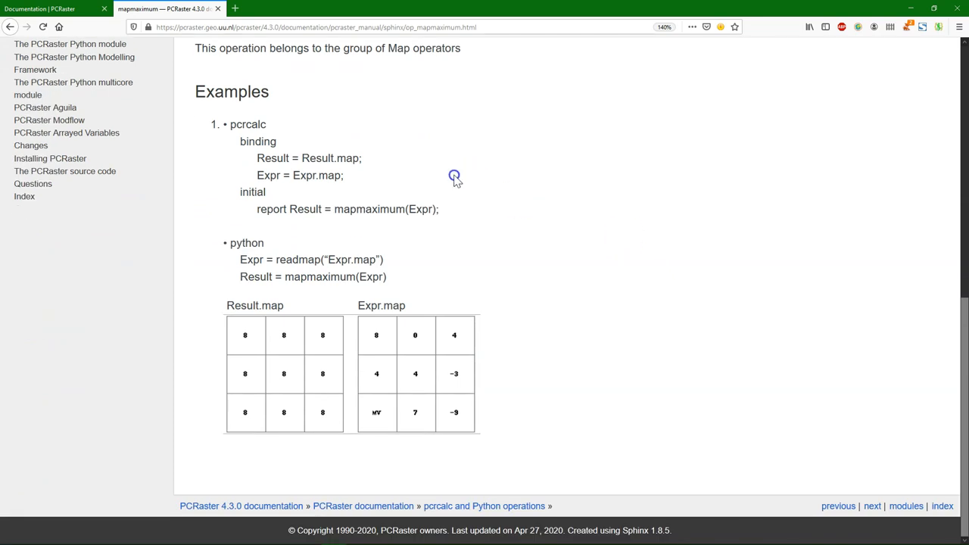
{"action": "mouse_move", "coordinate": [279, 195]}
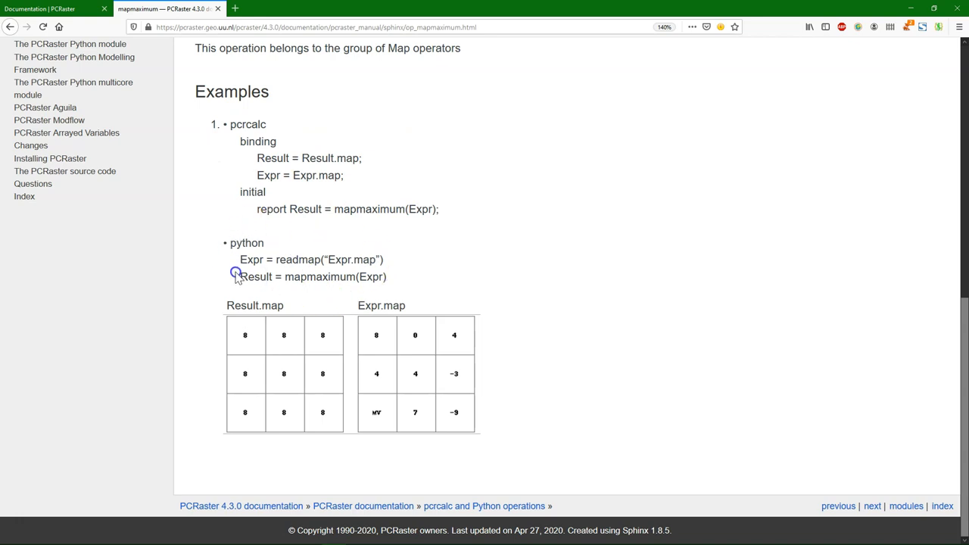
{"action": "mouse_move", "coordinate": [230, 277]}
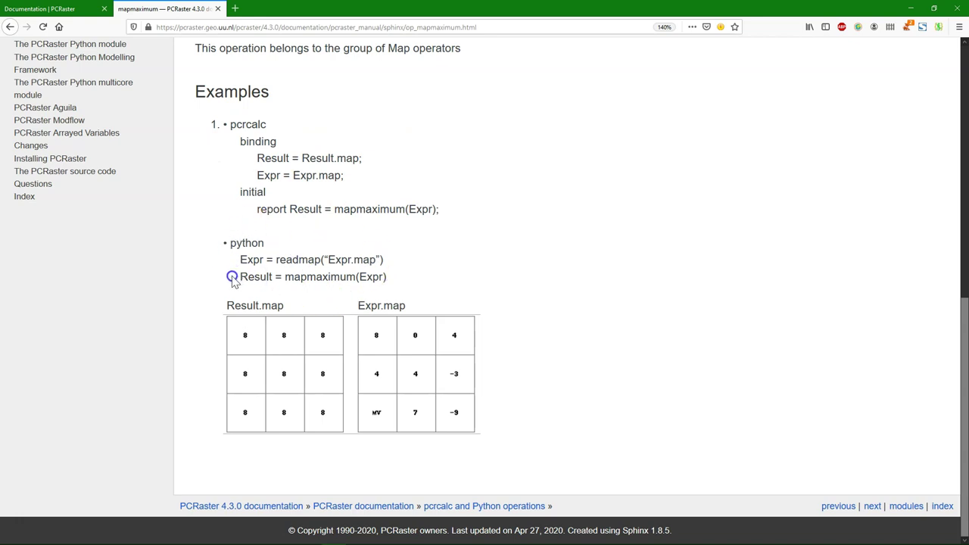
{"action": "mouse_move", "coordinate": [246, 264]}
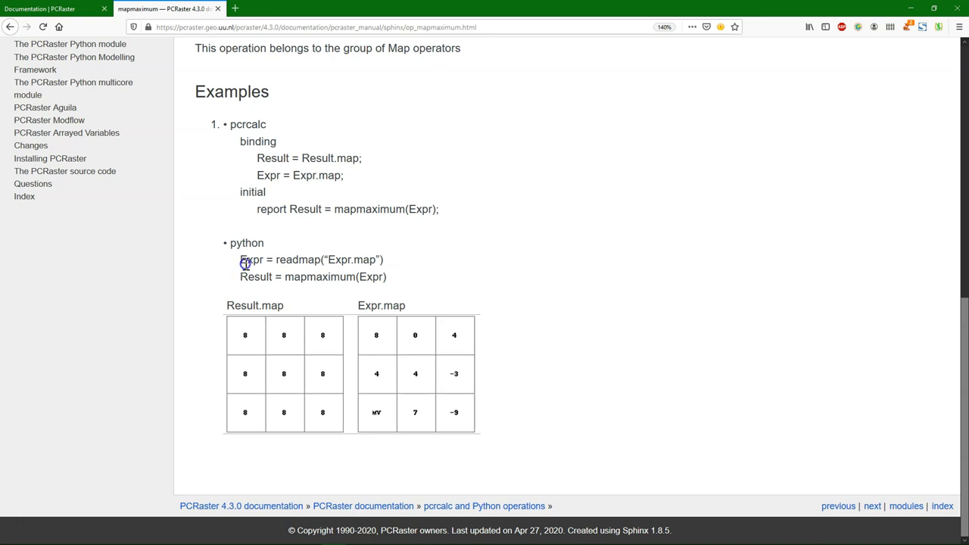
{"action": "double_click", "coordinate": [352, 260]}
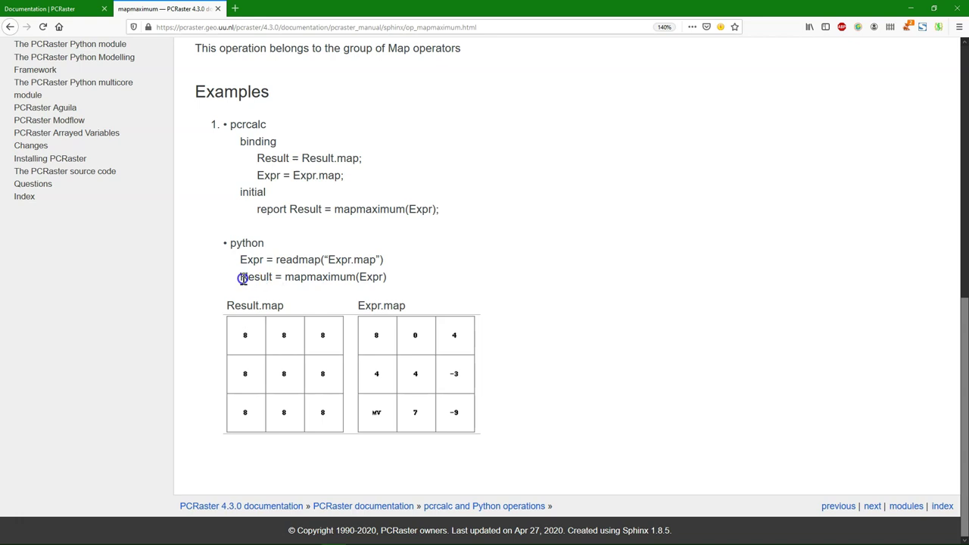
{"action": "mouse_move", "coordinate": [300, 277]}
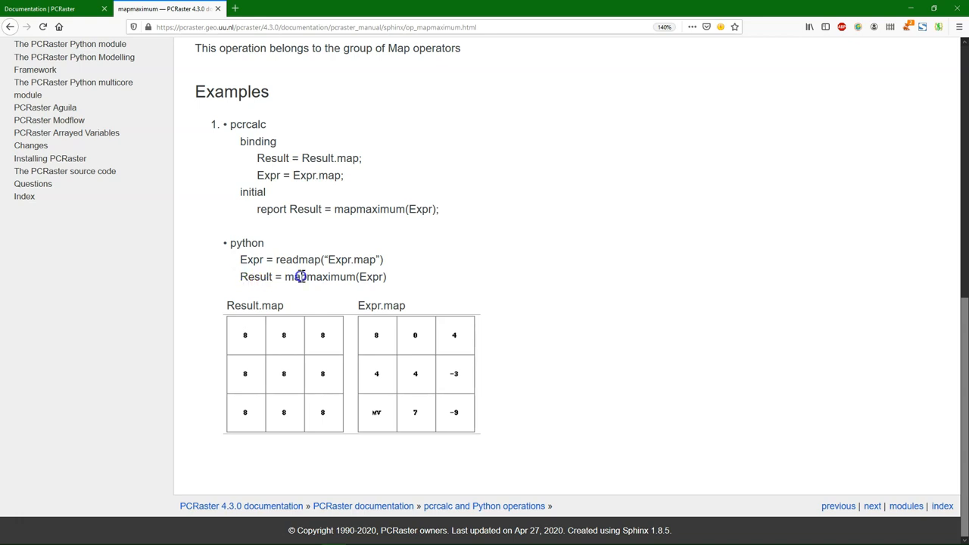
{"action": "mouse_move", "coordinate": [369, 278]}
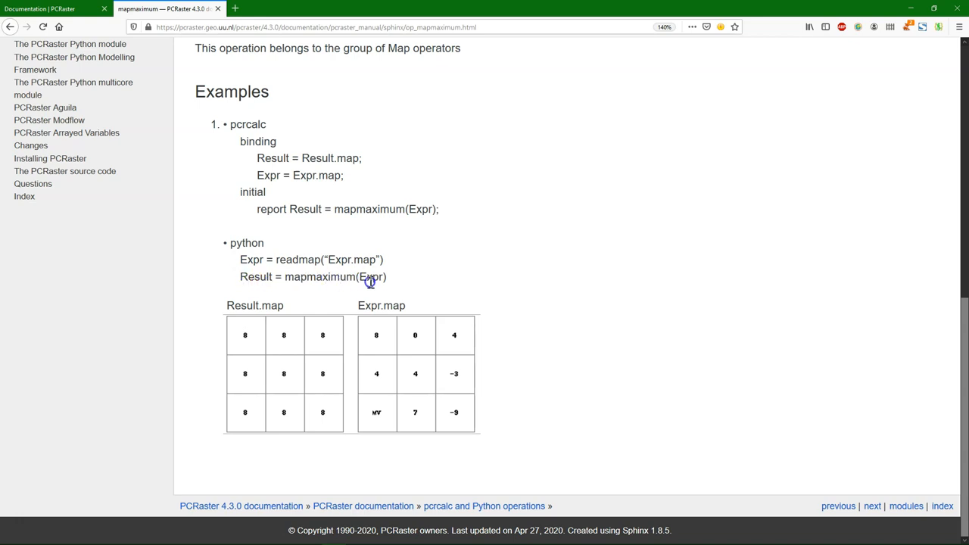
{"action": "mouse_move", "coordinate": [373, 284]}
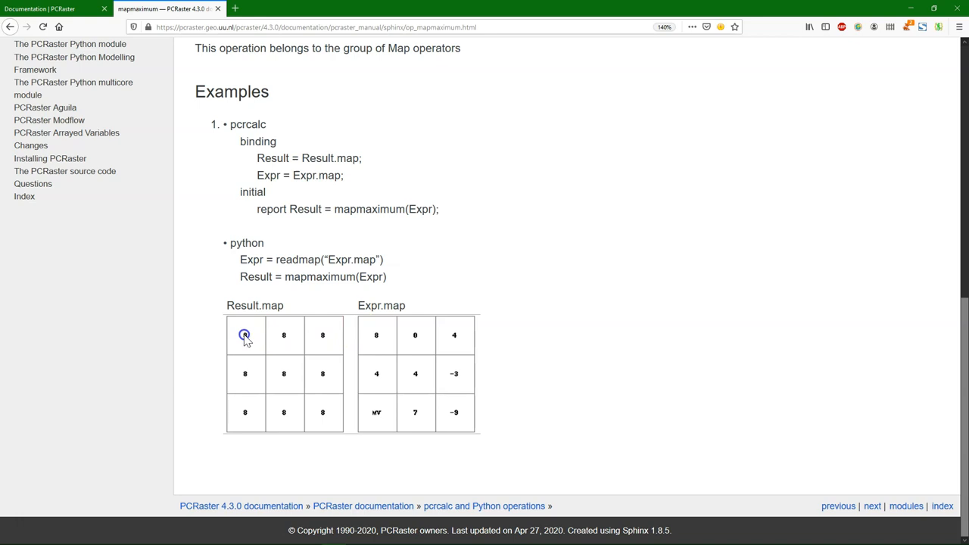
{"action": "mouse_move", "coordinate": [330, 405]}
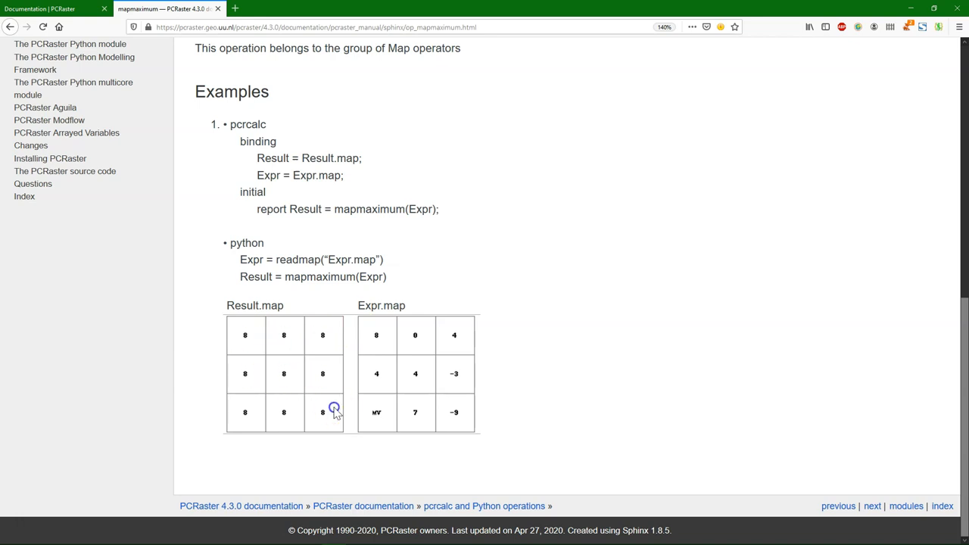
{"action": "scroll", "scroll_direction": "up", "scroll_amount": 3}
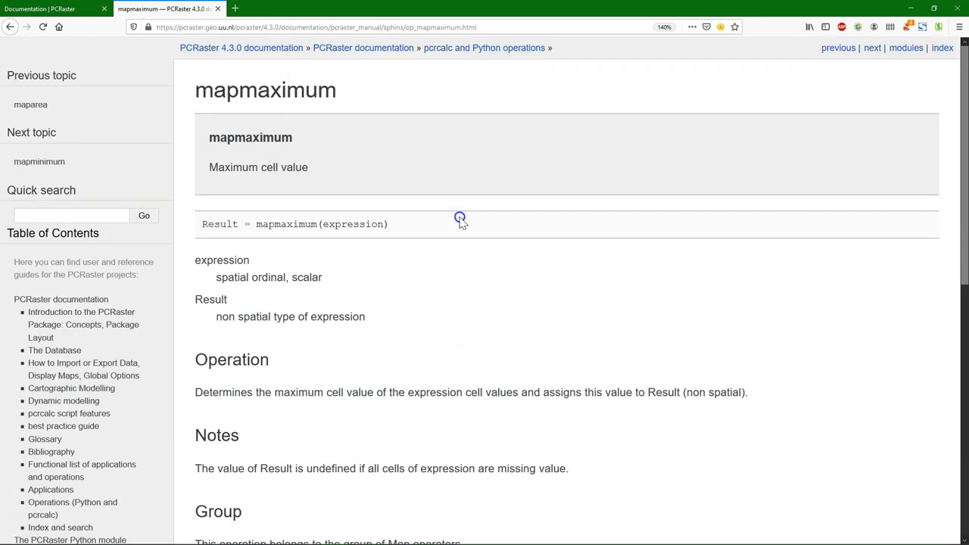
Step: Jump to the Applications section of the documentation index
{"action": "left_click", "coordinate": [496, 47]}
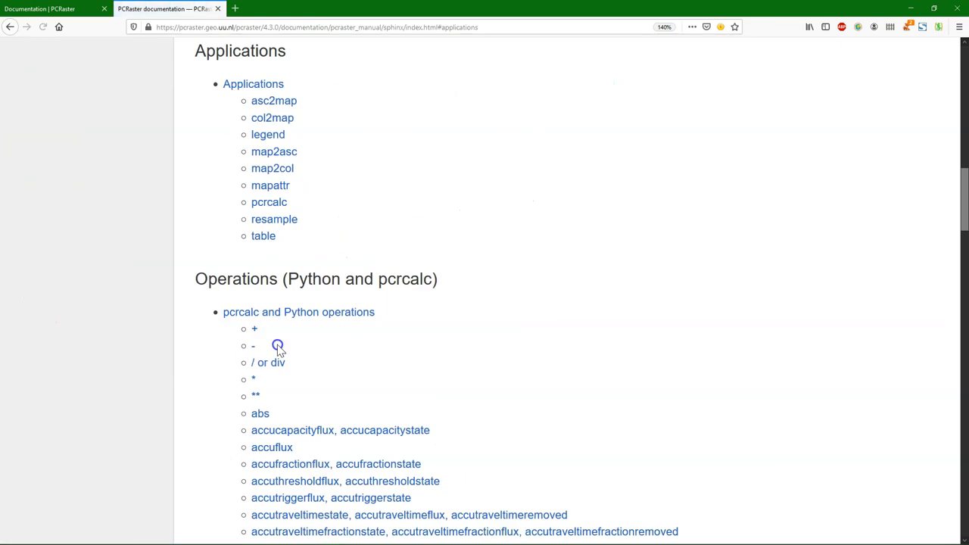
{"action": "mouse_move", "coordinate": [580, 255]}
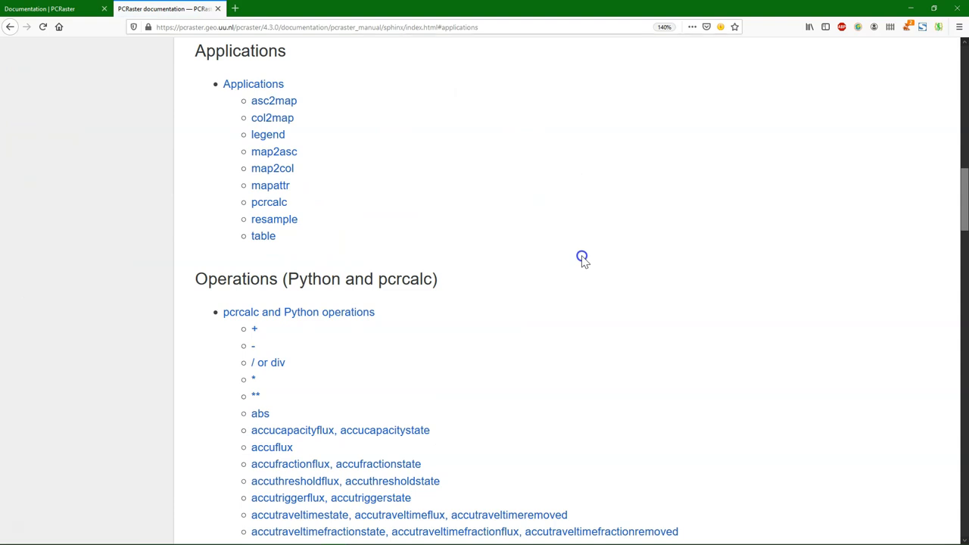
{"action": "mouse_move", "coordinate": [458, 227]}
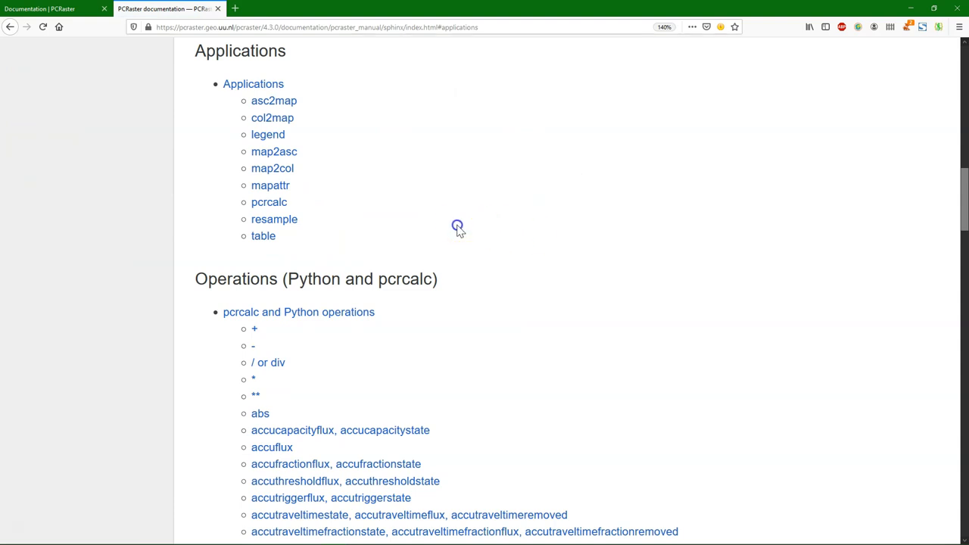
{"action": "mouse_move", "coordinate": [267, 120]}
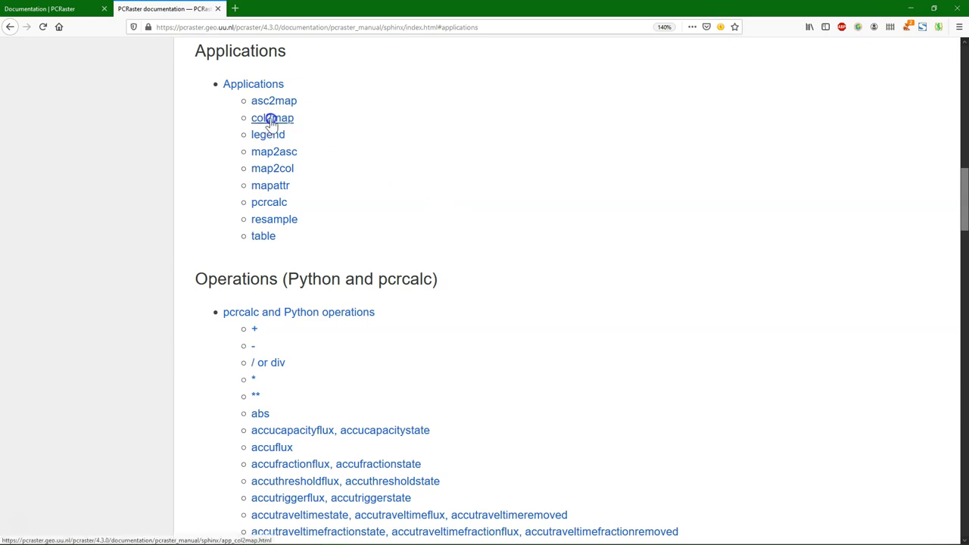
{"action": "mouse_move", "coordinate": [293, 126]}
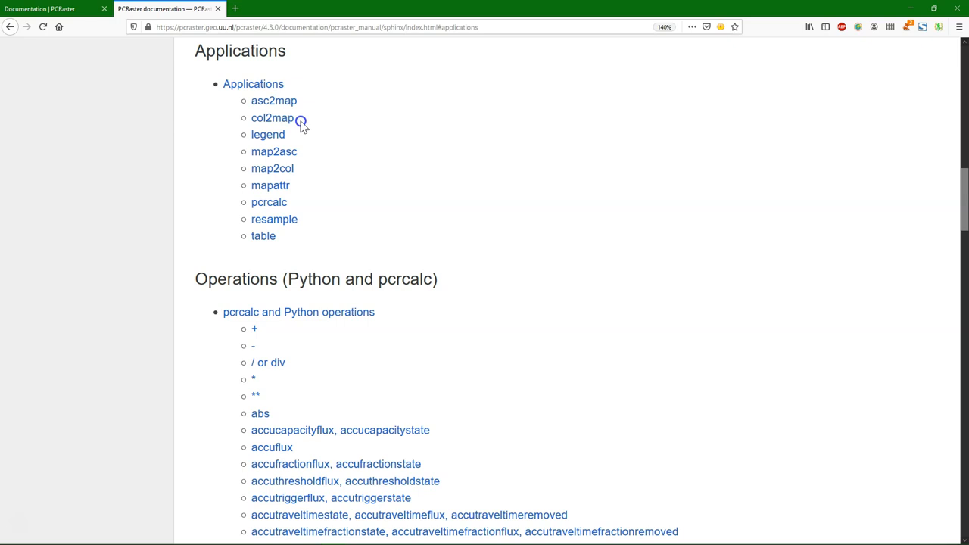
{"action": "mouse_move", "coordinate": [302, 168]}
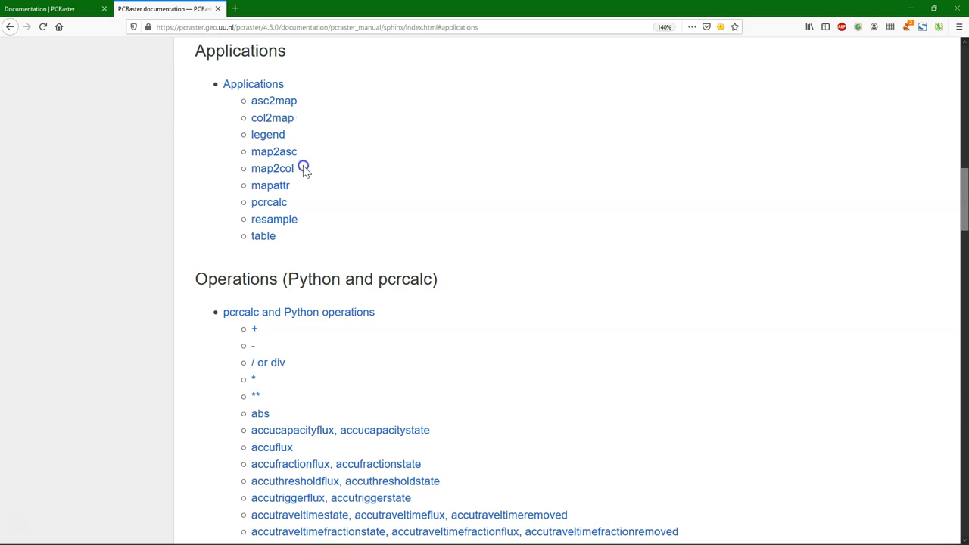
{"action": "mouse_move", "coordinate": [318, 222]}
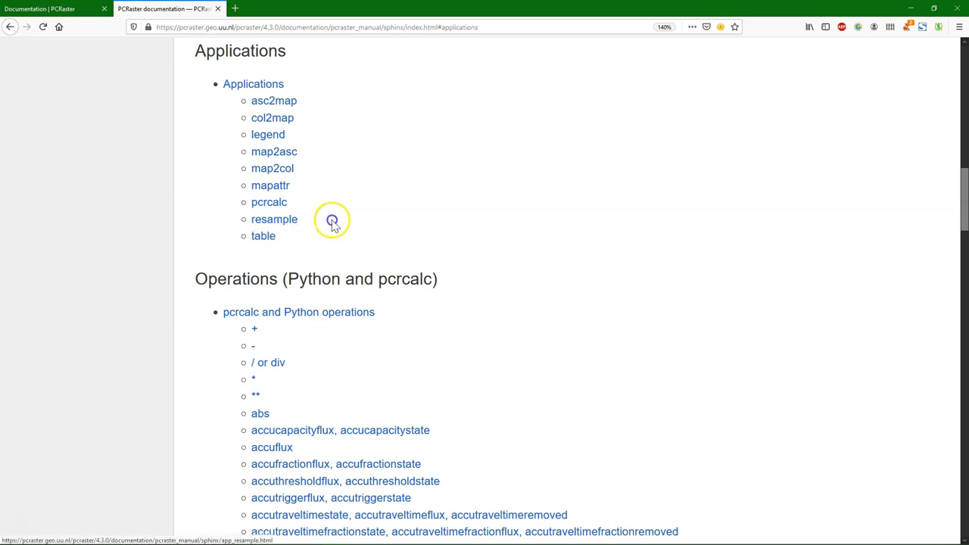
{"action": "mouse_move", "coordinate": [324, 215]}
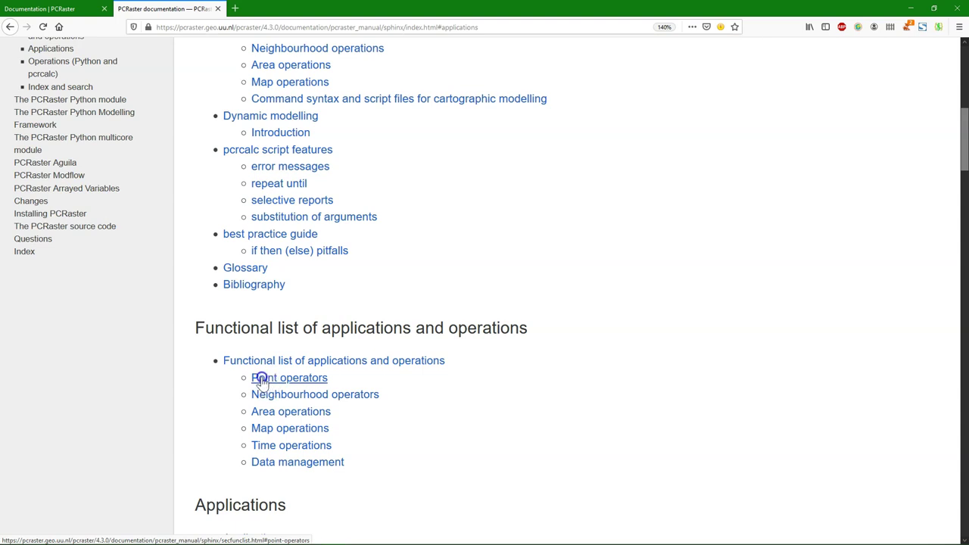
{"action": "mouse_move", "coordinate": [268, 397]}
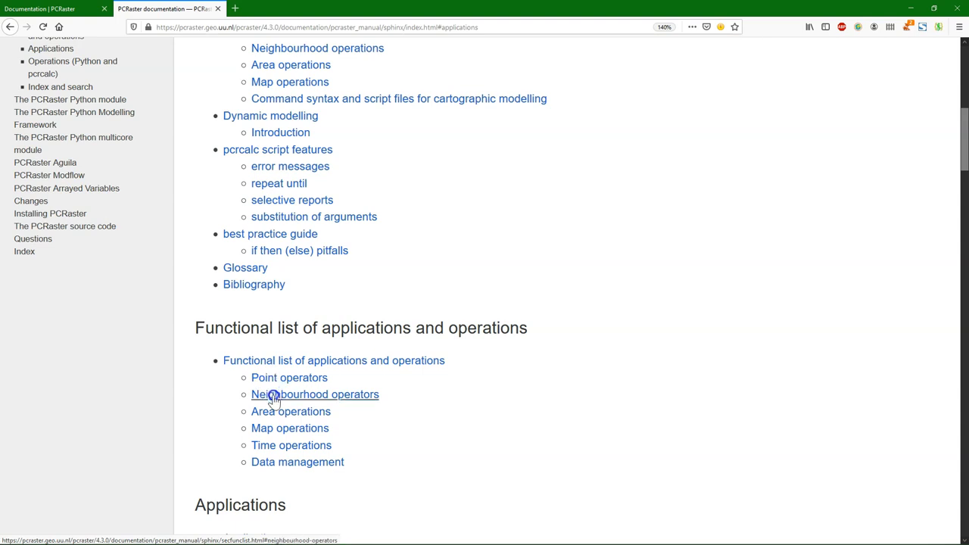
{"action": "mouse_move", "coordinate": [365, 402]}
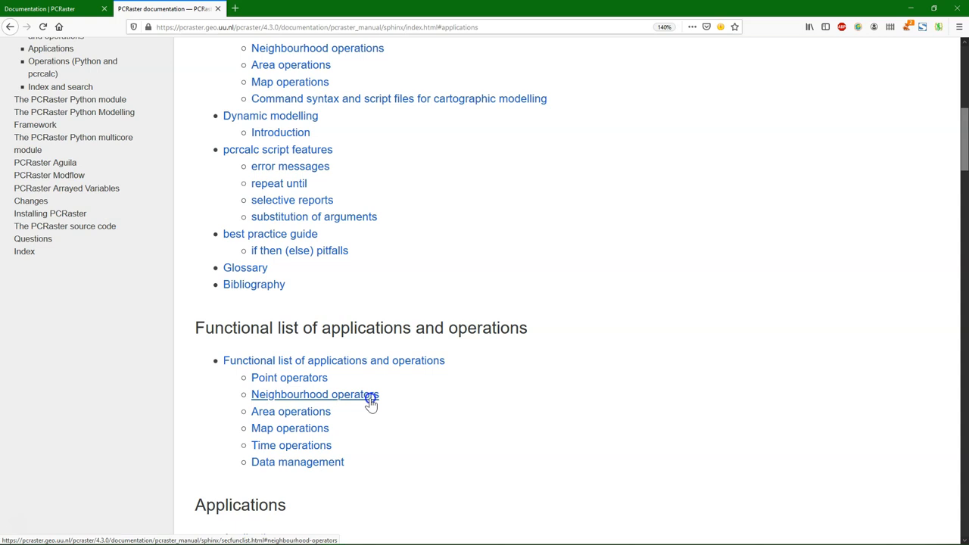
{"action": "mouse_move", "coordinate": [359, 401]}
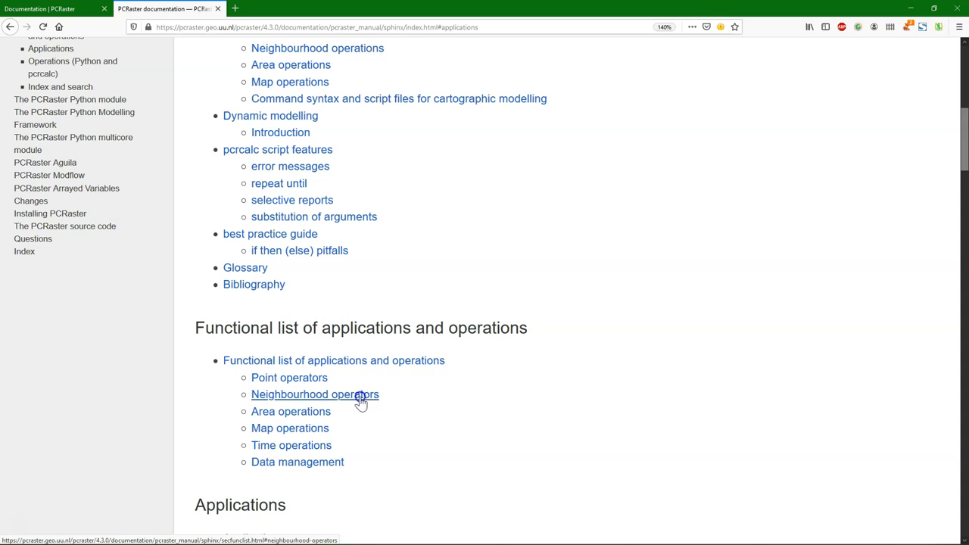
{"action": "mouse_move", "coordinate": [257, 416]}
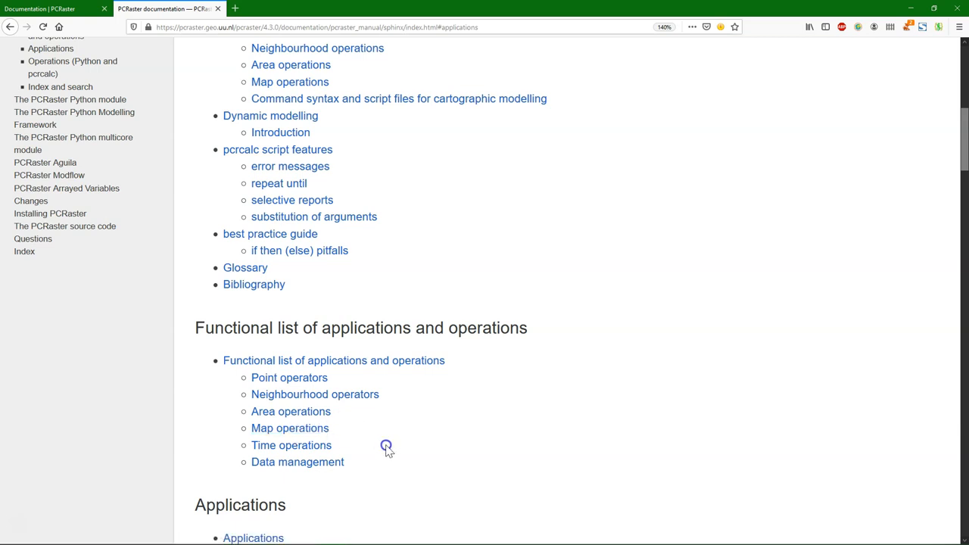
{"action": "mouse_move", "coordinate": [433, 481]}
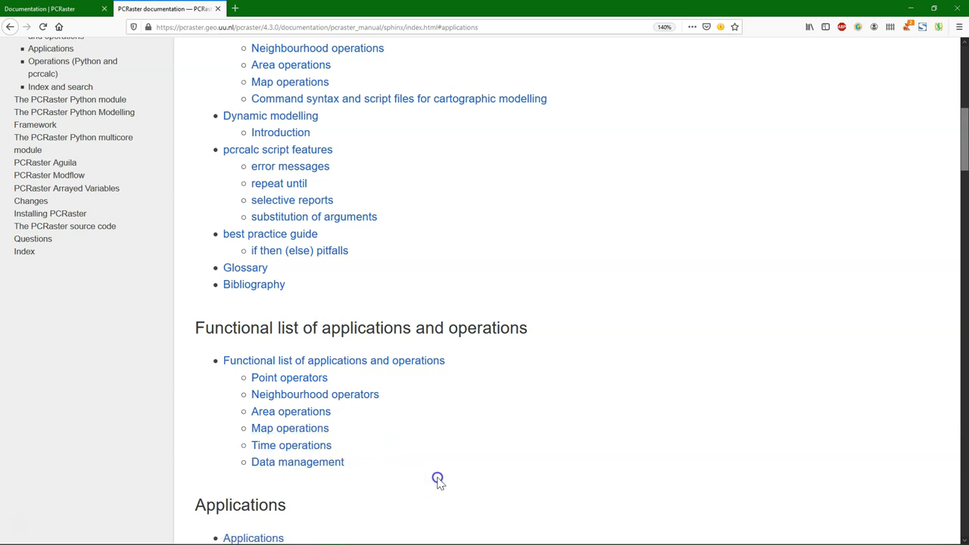
{"action": "mouse_move", "coordinate": [474, 446]}
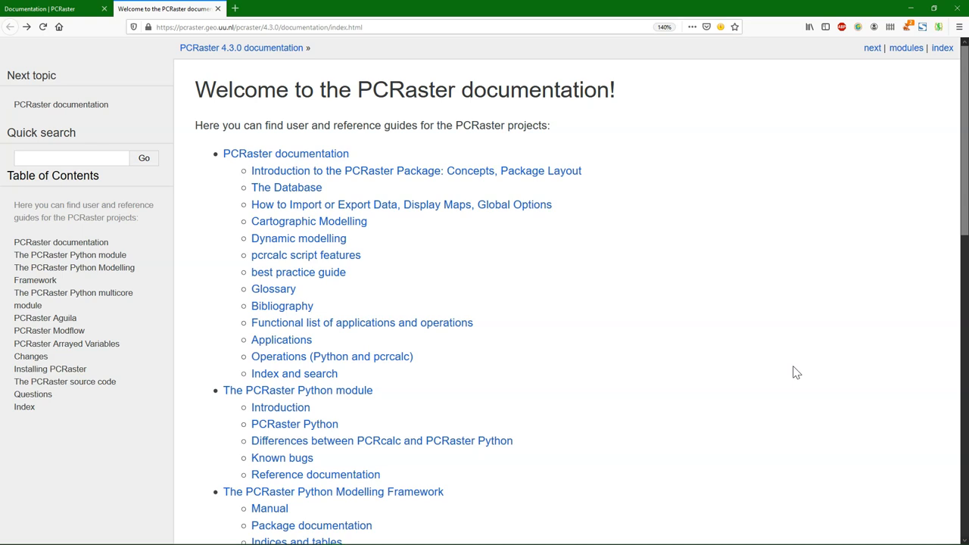
{"action": "mouse_move", "coordinate": [45, 318]}
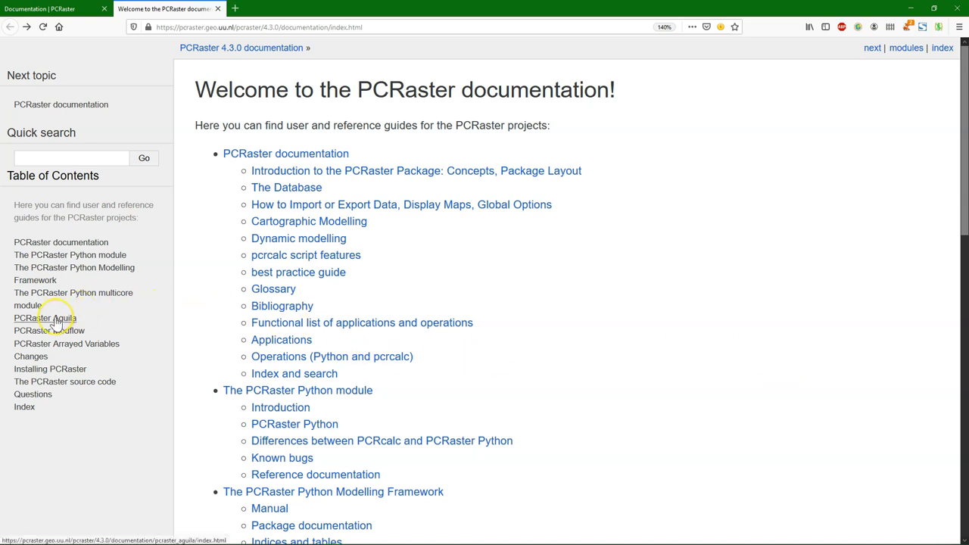
Step: Go to the PCRaster Aguila docs and follow the 'Screenshots and Videos' link
{"action": "left_click", "coordinate": [42, 318]}
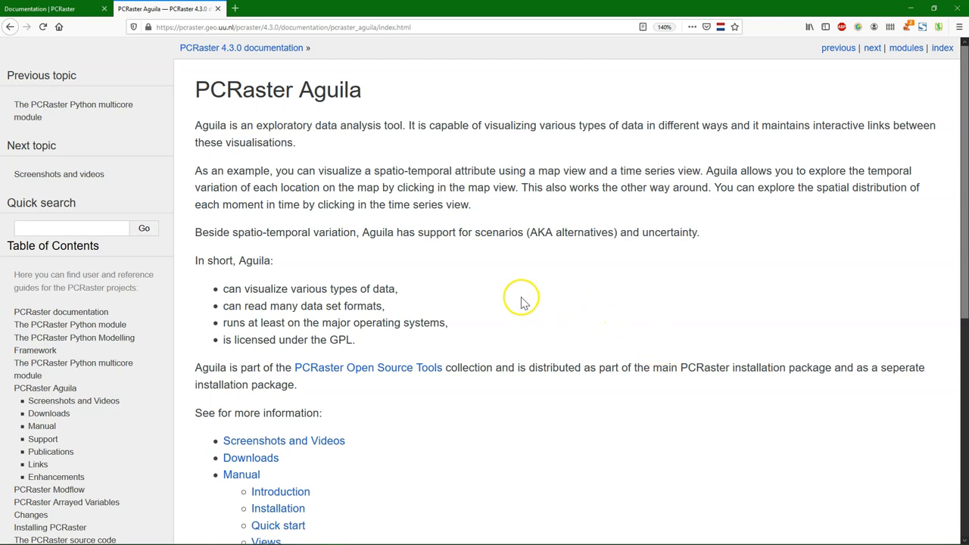
{"action": "scroll", "scroll_direction": "down", "scroll_amount": 3}
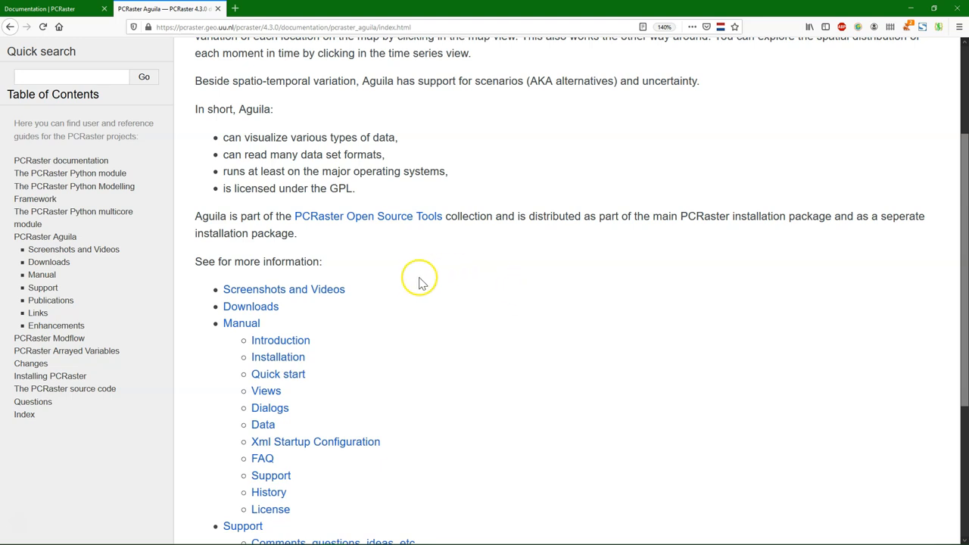
{"action": "left_click", "coordinate": [284, 289]}
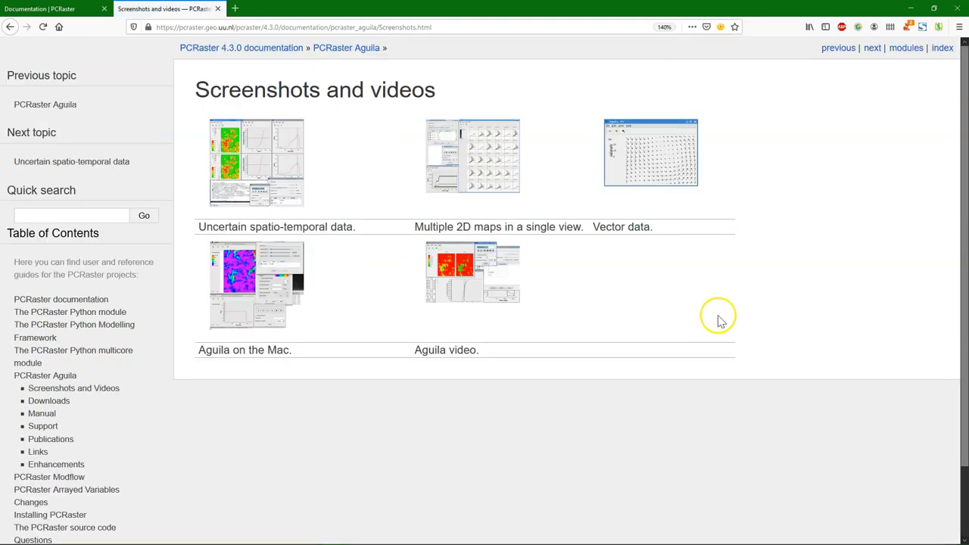
Step: Select the 'Uncertain spatio-temporal data' thumbnail to view its Aguila screenshot
{"action": "left_click", "coordinate": [256, 162]}
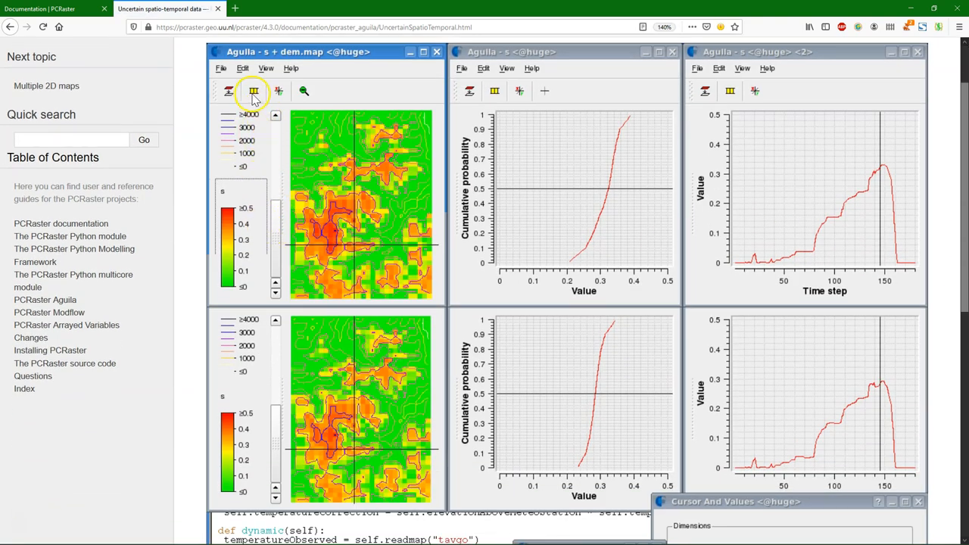
{"action": "mouse_move", "coordinate": [369, 204]}
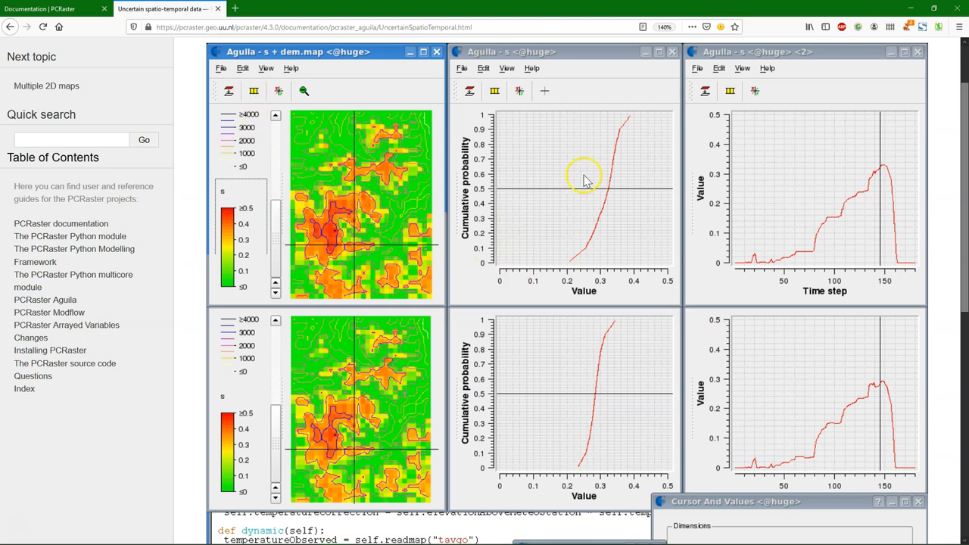
{"action": "mouse_move", "coordinate": [630, 172]}
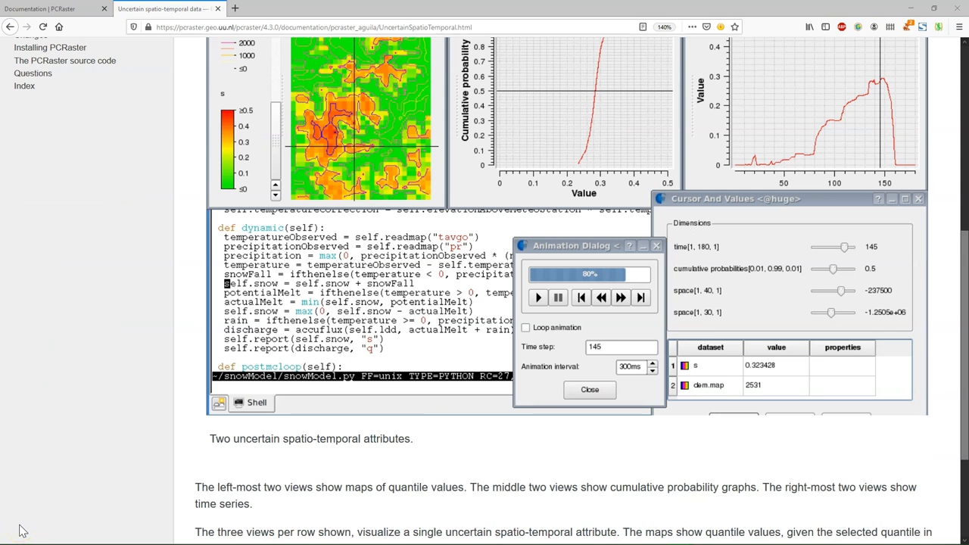
{"action": "mouse_move", "coordinate": [33, 530]}
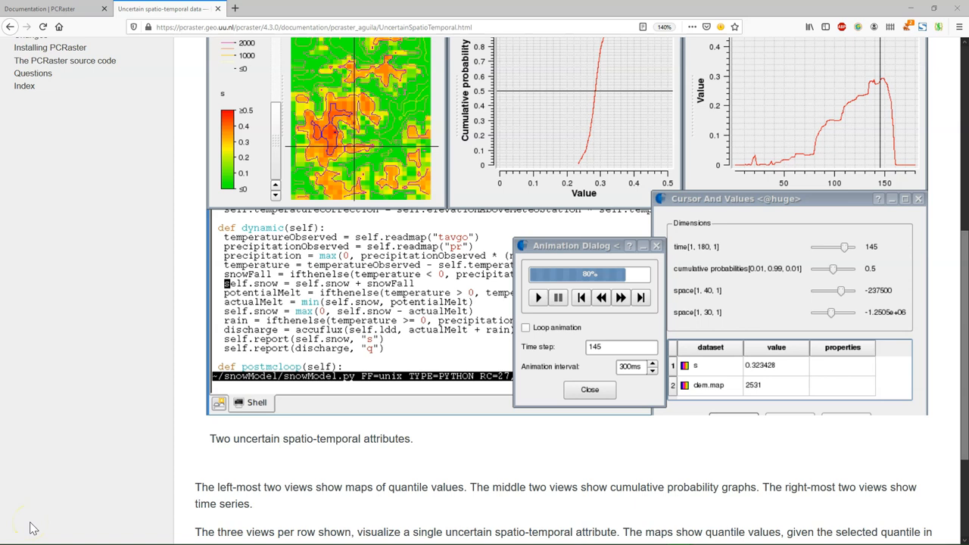